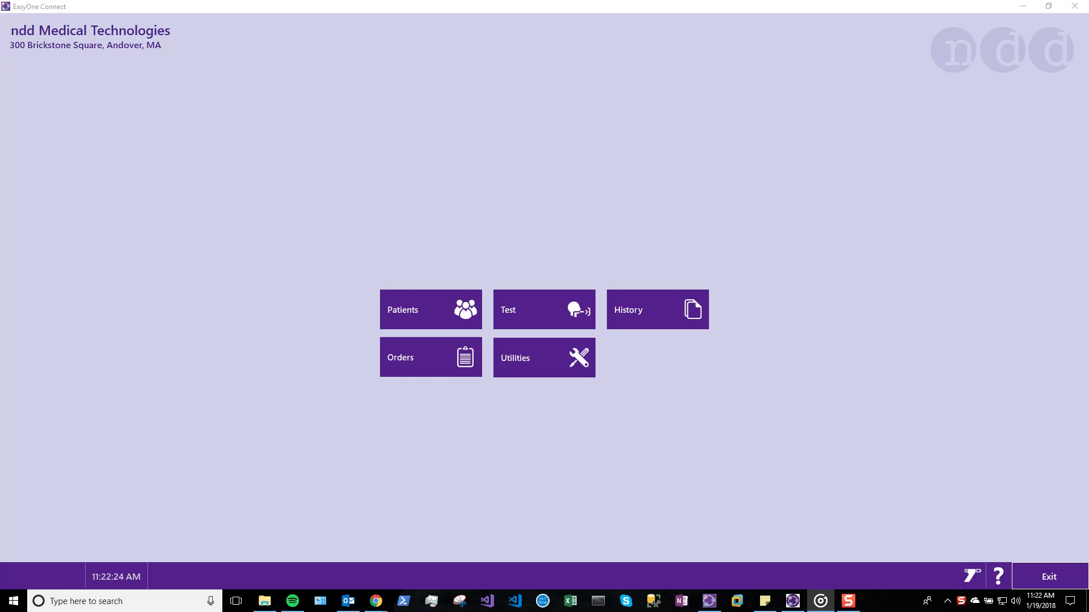
{"action": "mouse_move", "coordinate": [545, 406]}
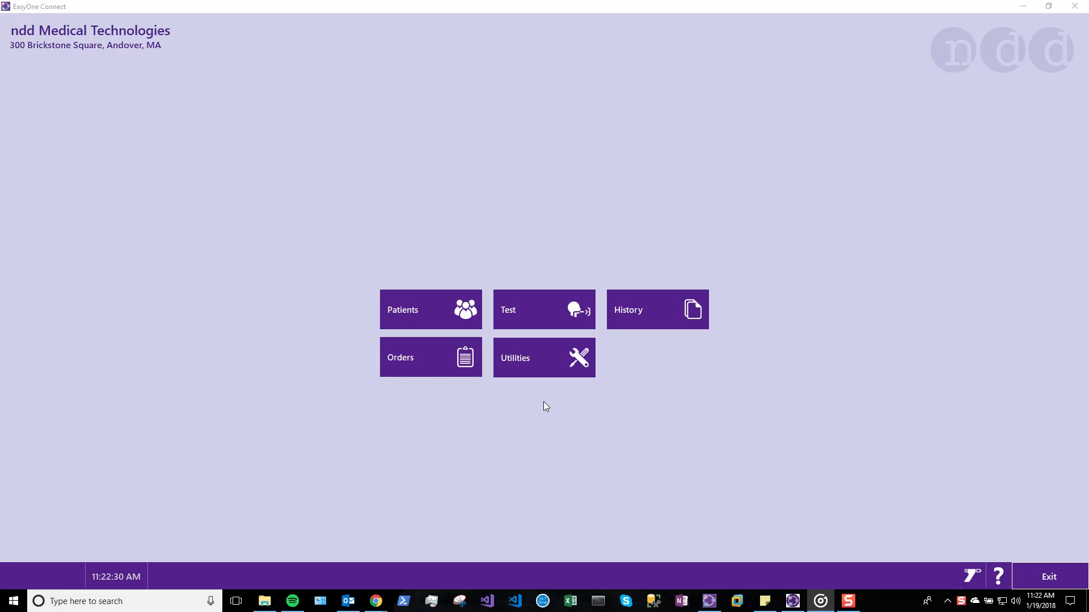
Enter the Utilities section from the home screen
{"action": "left_click", "coordinate": [544, 357]}
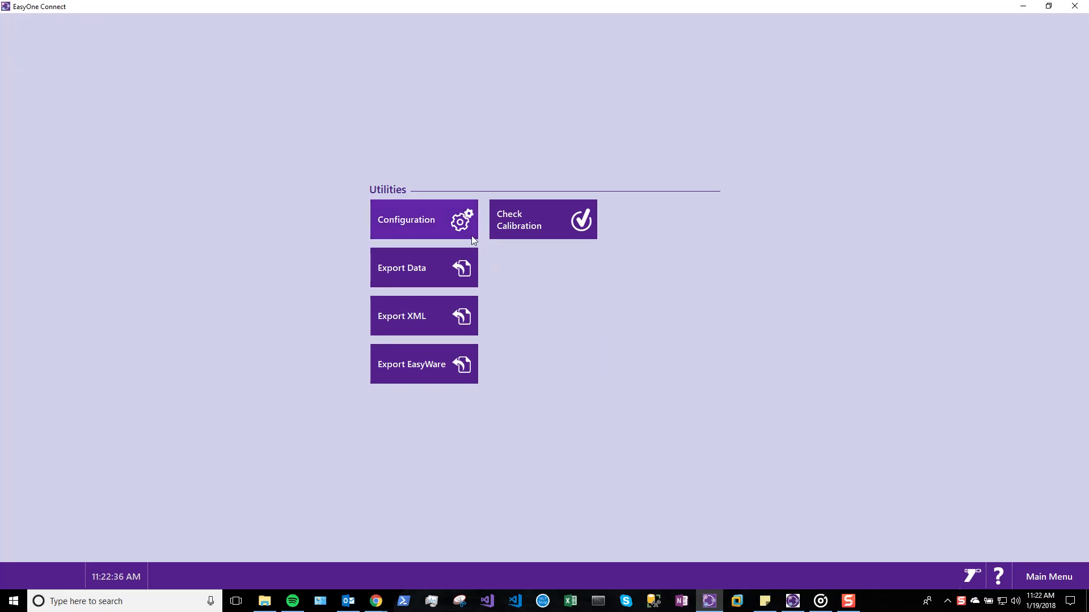
Confirm the EMR attachment settings (reports attached by reference as PDF) and save the configuration
{"action": "left_click", "coordinate": [406, 218]}
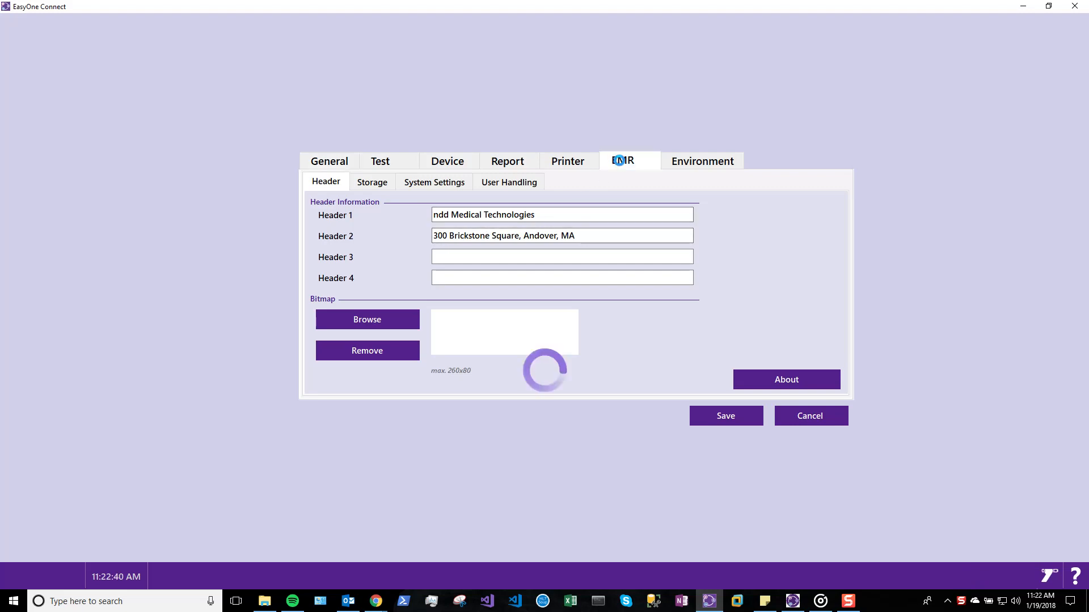
{"action": "left_click", "coordinate": [621, 160]}
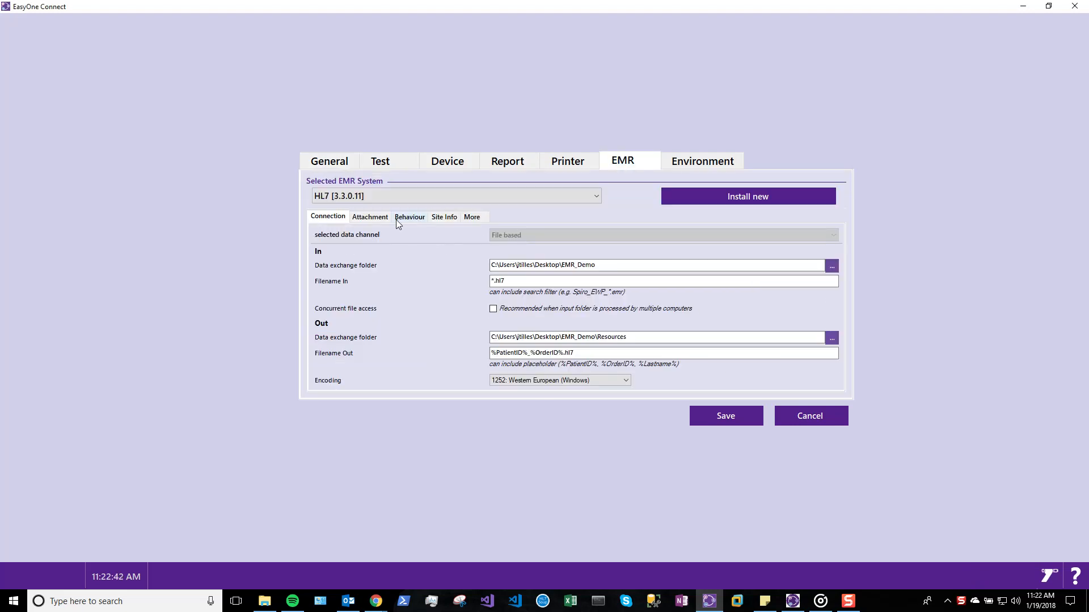
{"action": "left_click", "coordinate": [370, 217]}
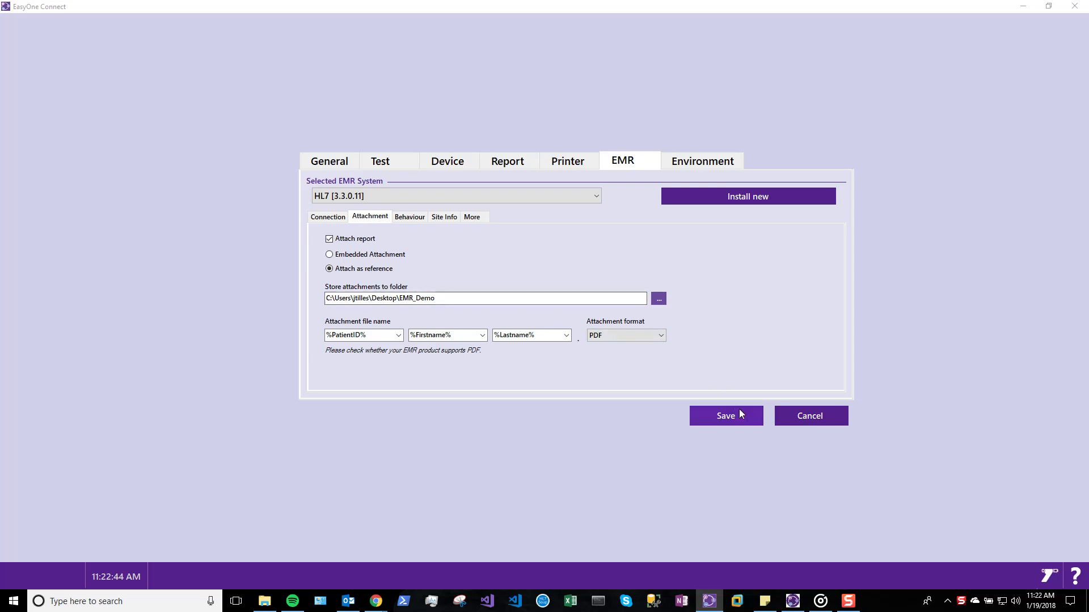
{"action": "left_click", "coordinate": [725, 415]}
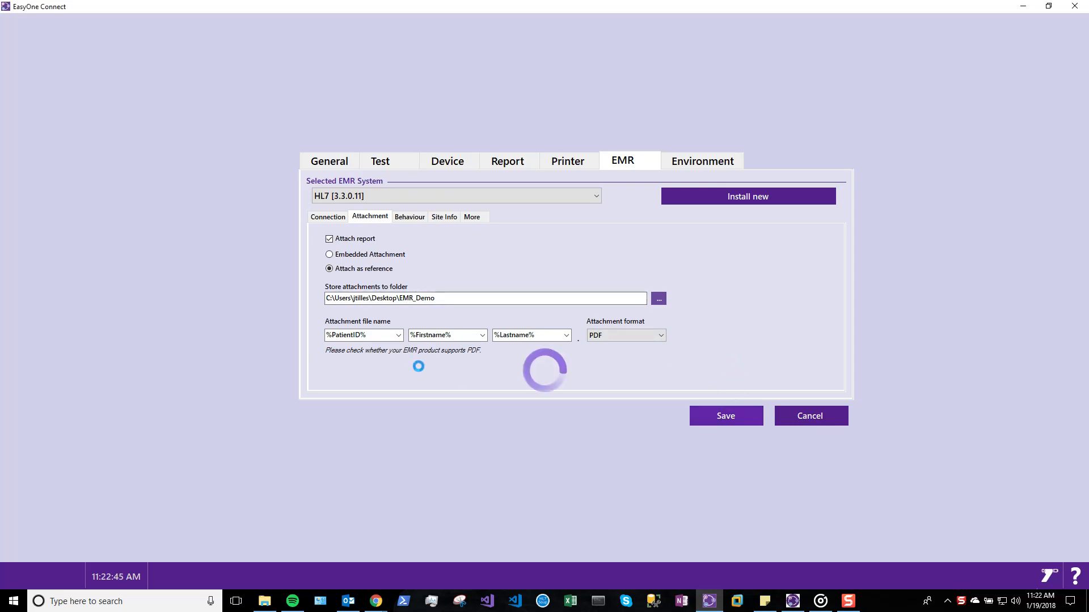
{"action": "left_click", "coordinate": [724, 416]}
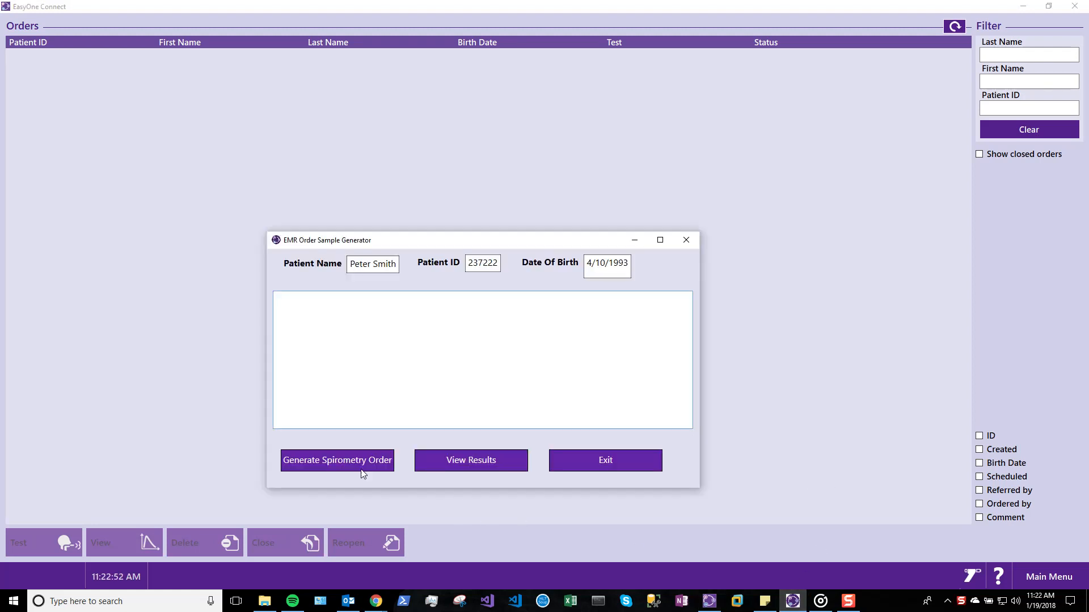
{"action": "left_click", "coordinate": [336, 461]}
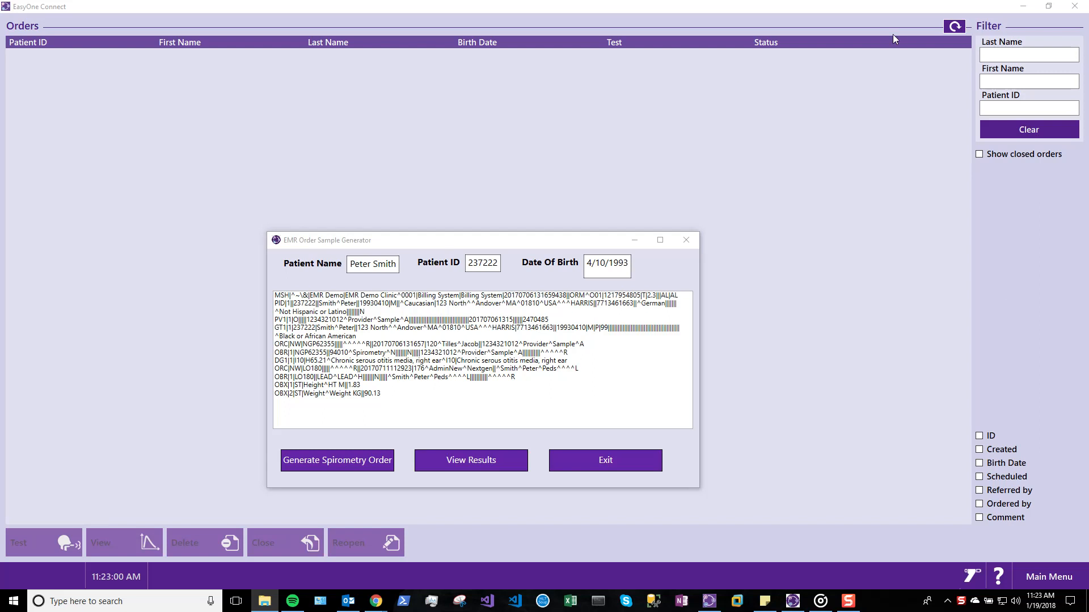
{"action": "left_click", "coordinate": [337, 460]}
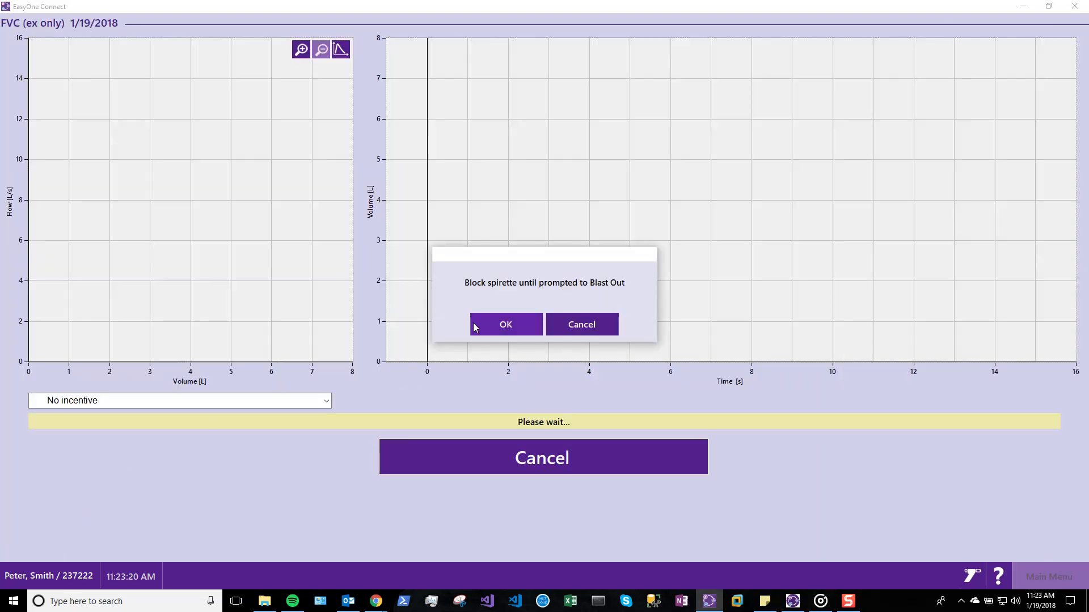
Acknowledge the spirette prompt, complete the FVC trial (FVC 5.52 L, FEV1 4.45 L) and finish the session
{"action": "left_click", "coordinate": [506, 325]}
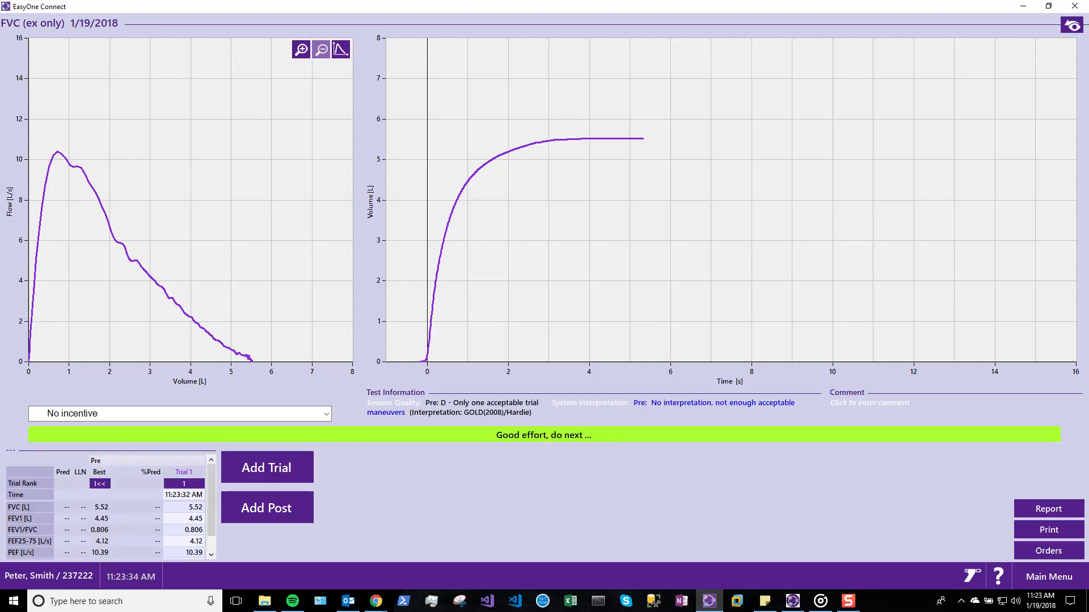
{"action": "left_click", "coordinate": [1048, 551]}
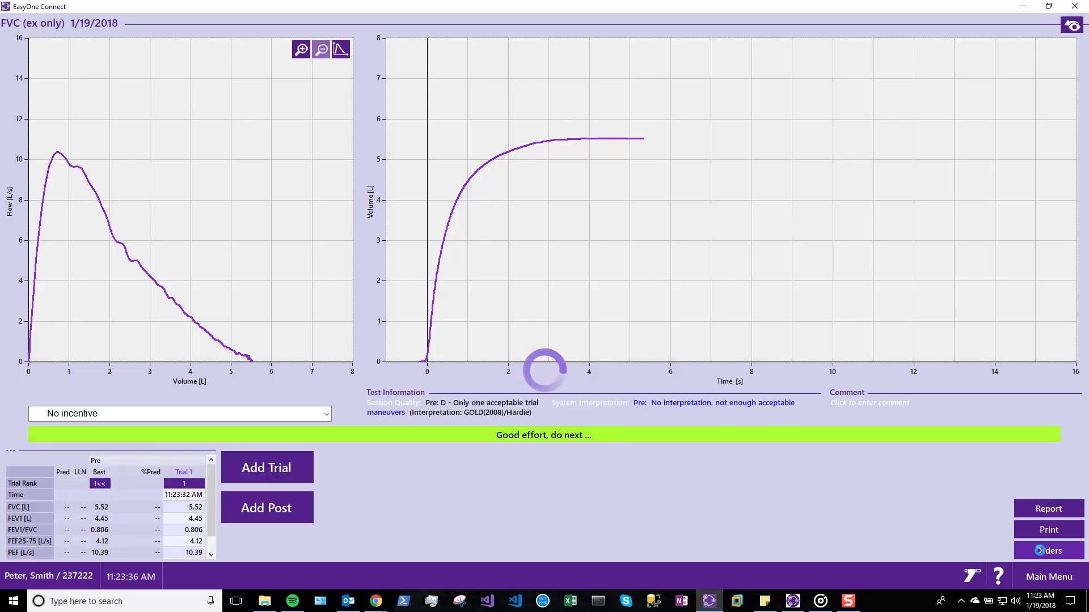
{"action": "left_click", "coordinate": [1048, 551]}
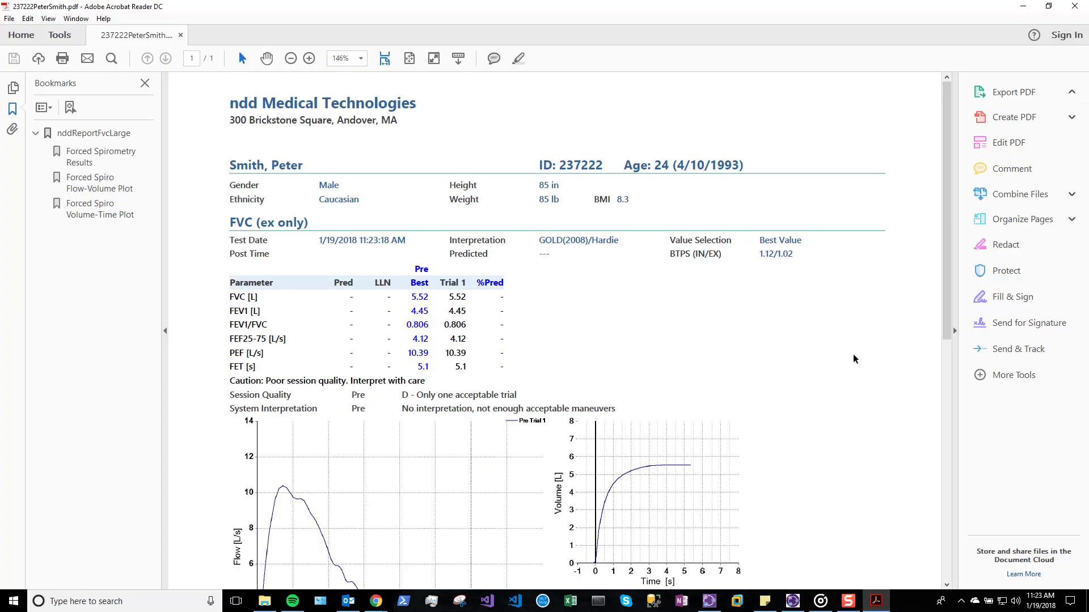
Close the reviewed PDF report in Acrobat Reader and return EasyOne Connect to its main menu
{"action": "left_click", "coordinate": [1018, 92]}
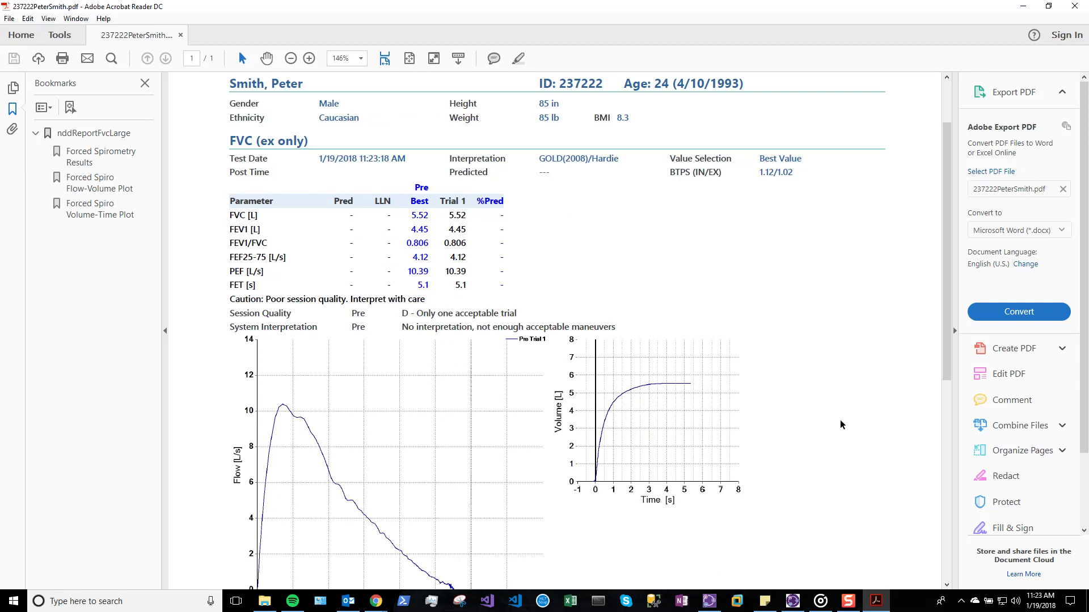
{"action": "mouse_move", "coordinate": [723, 549]}
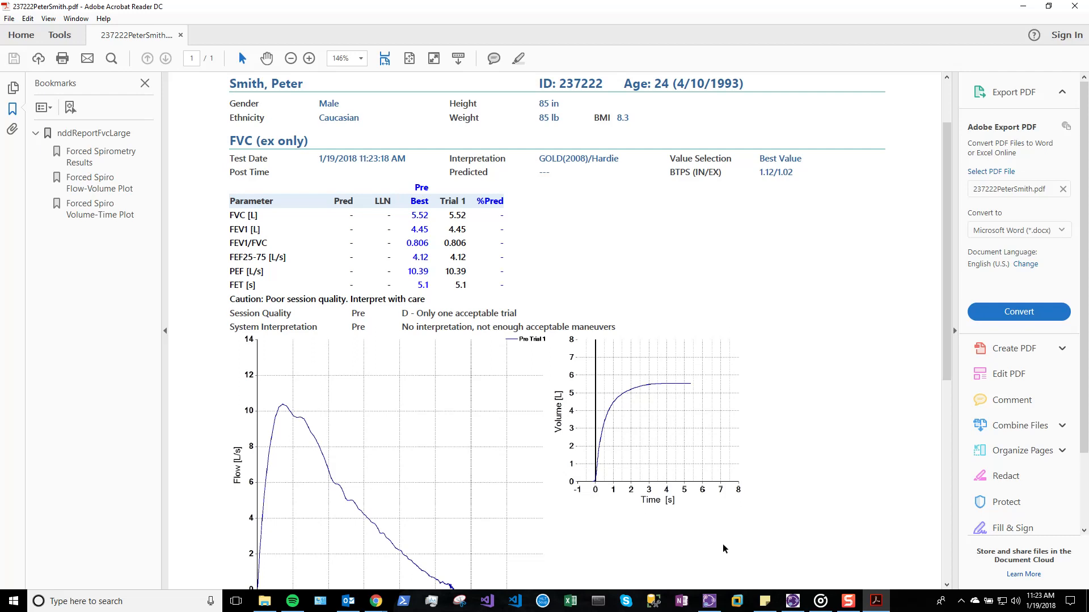
{"action": "mouse_move", "coordinate": [855, 545]}
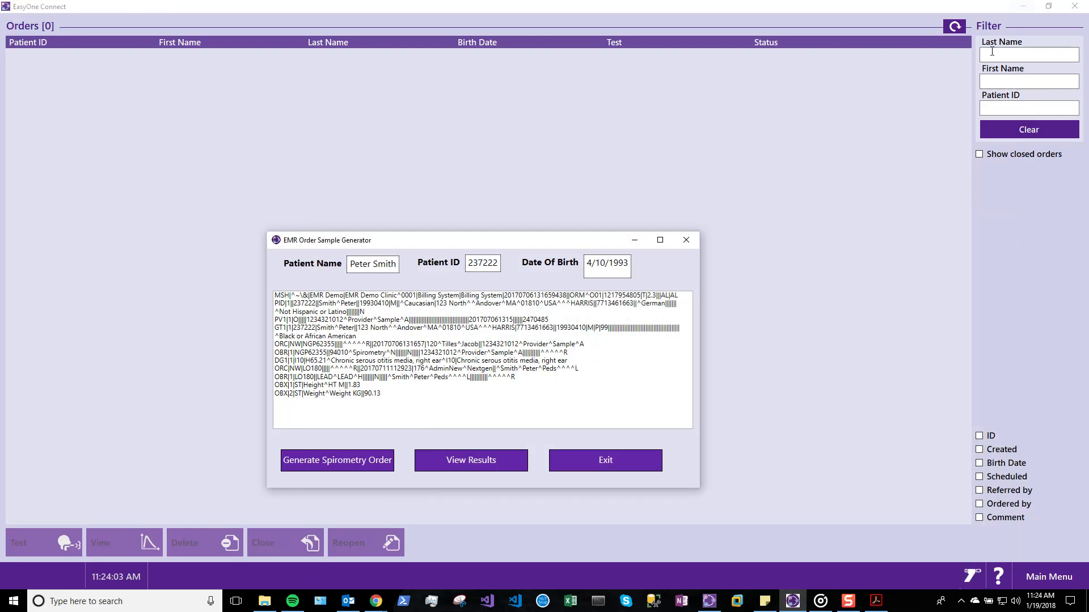
{"action": "left_click", "coordinate": [603, 460]}
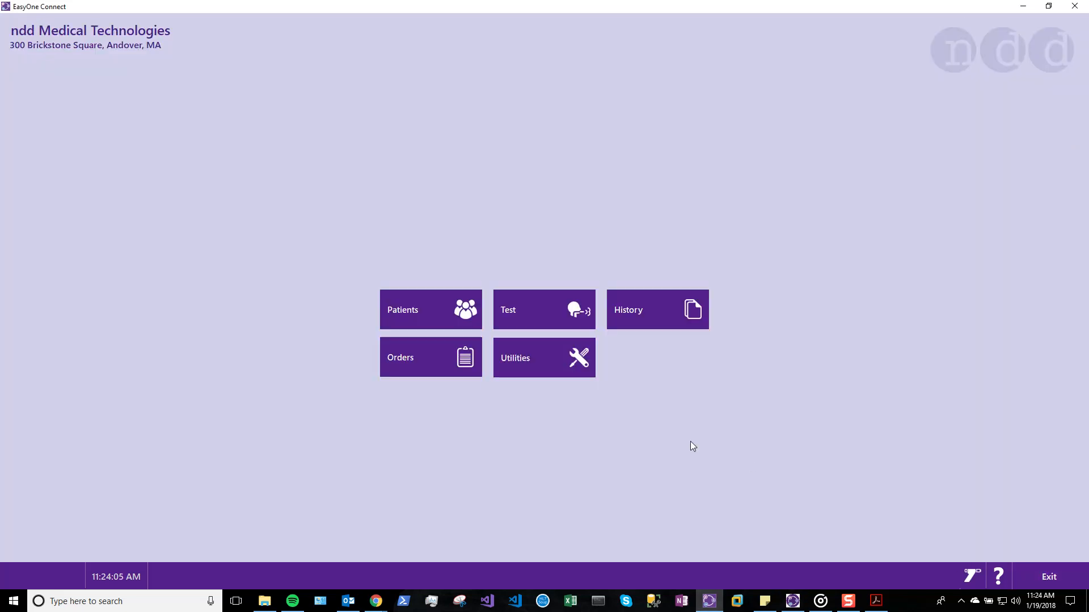
{"action": "mouse_move", "coordinate": [741, 446]}
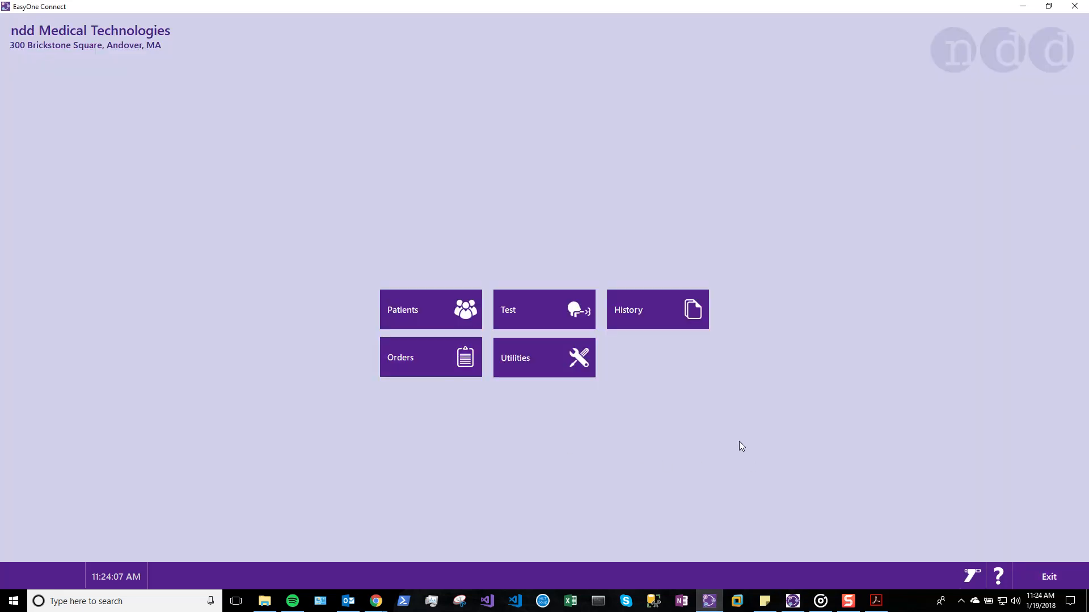